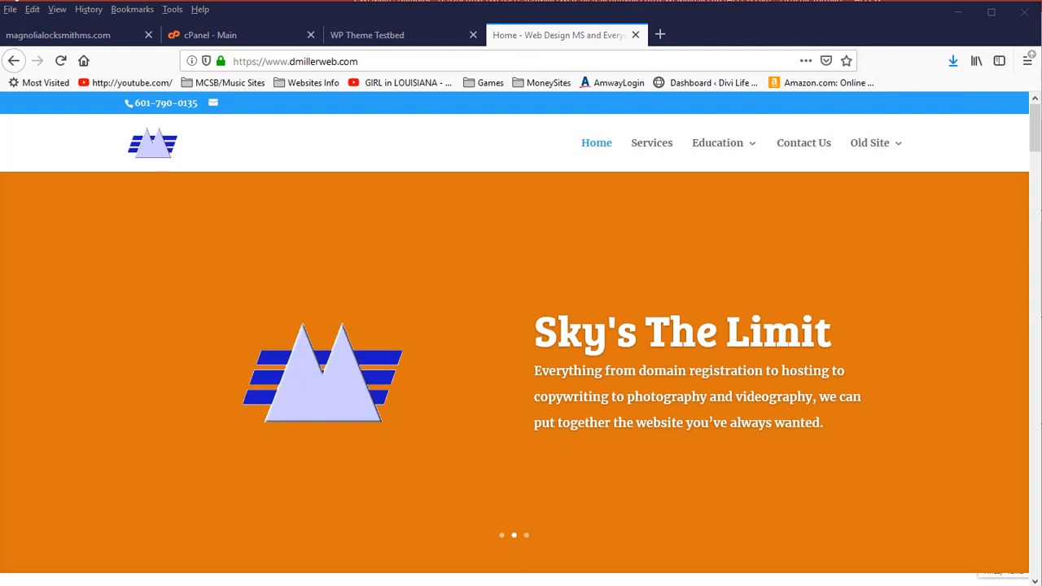
pyautogui.moveTo(308, 479)
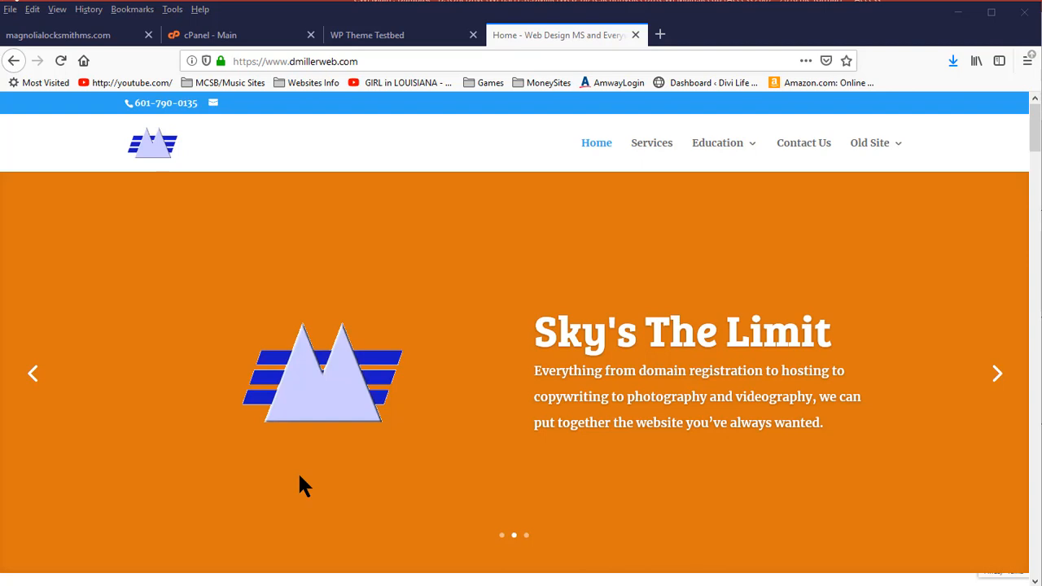
# Step: Collapse the Email and Files tool groups on the cPanel dashboard
pyautogui.click(366, 36)
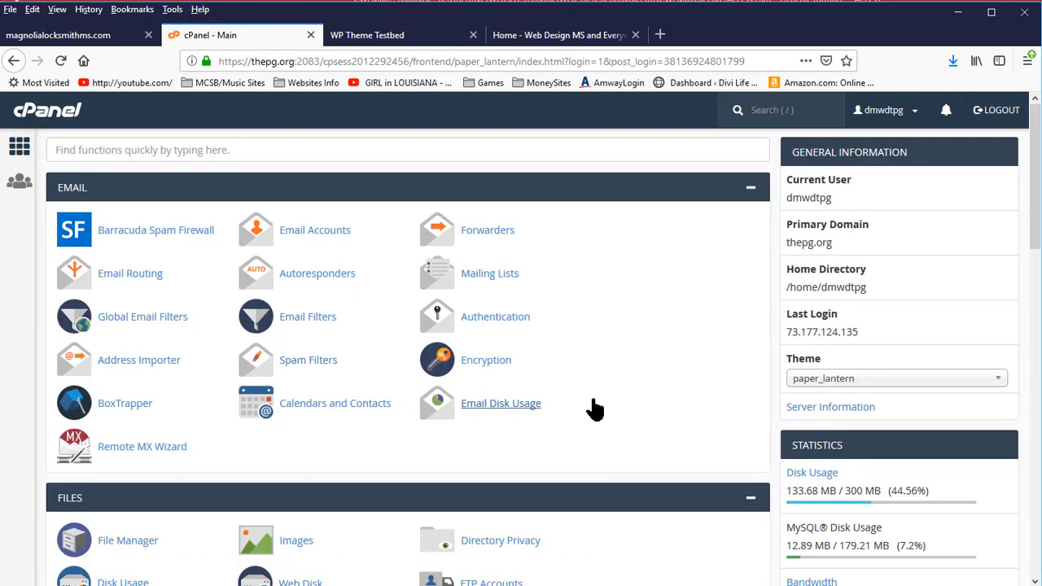
pyautogui.moveTo(612, 433)
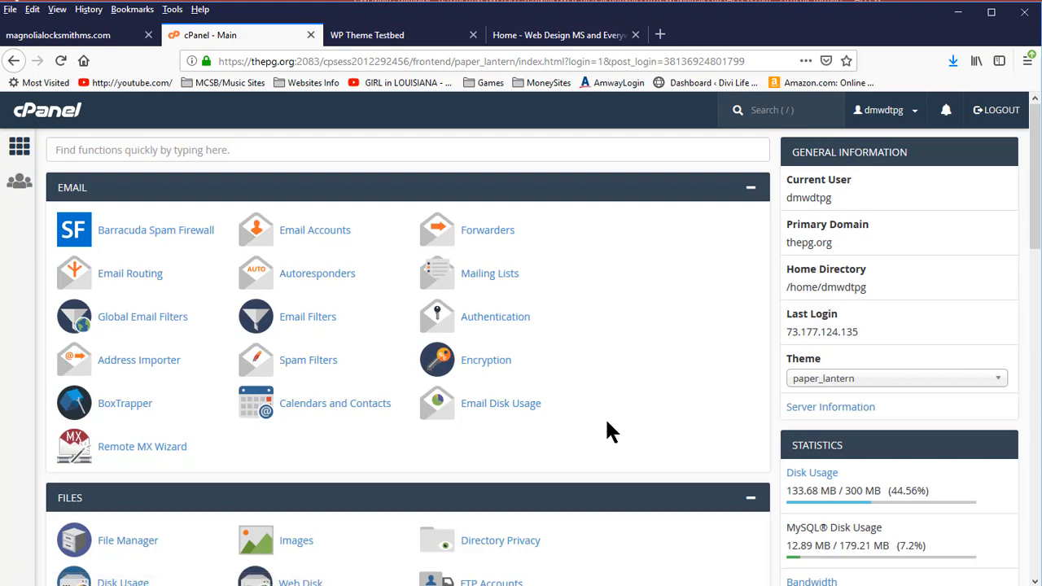
pyautogui.click(308, 62)
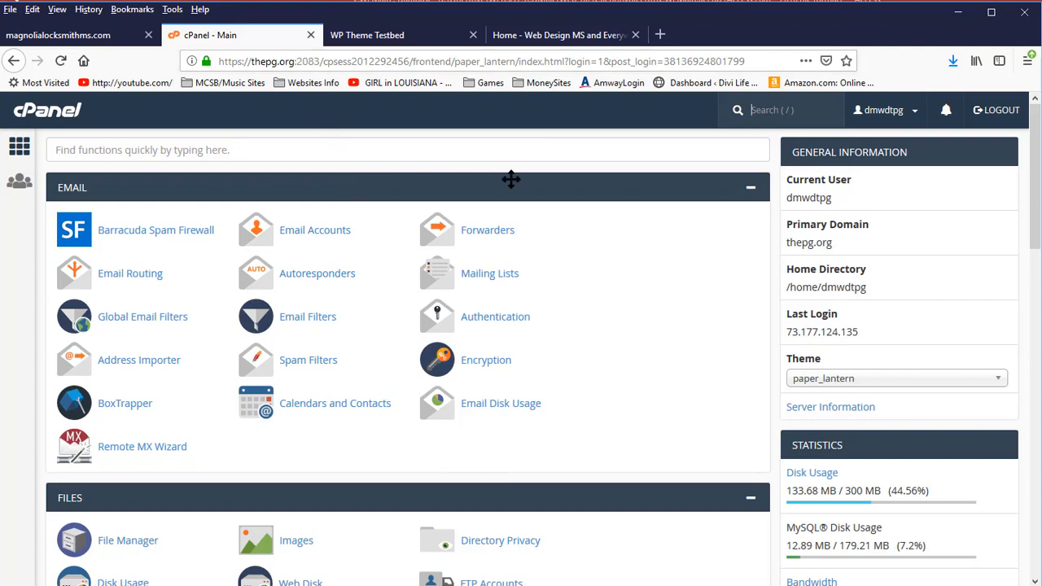
pyautogui.moveTo(697, 388)
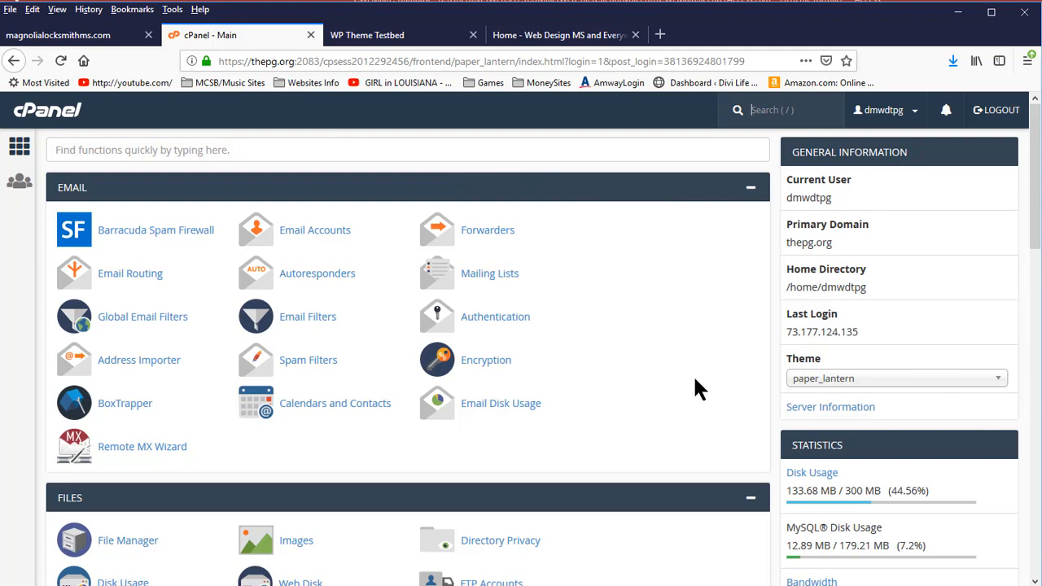
pyautogui.moveTo(697, 398)
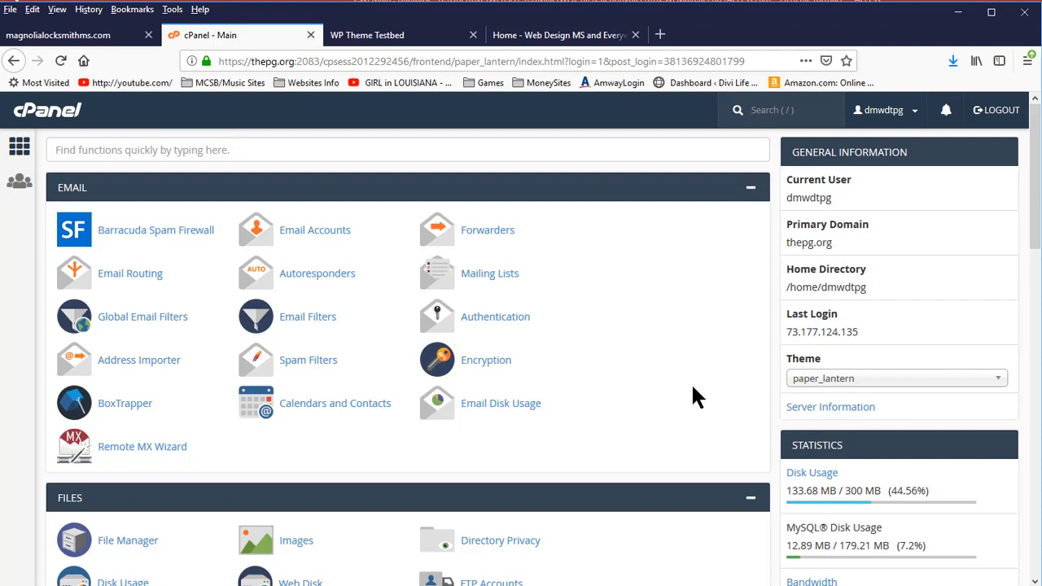
pyautogui.click(774, 111)
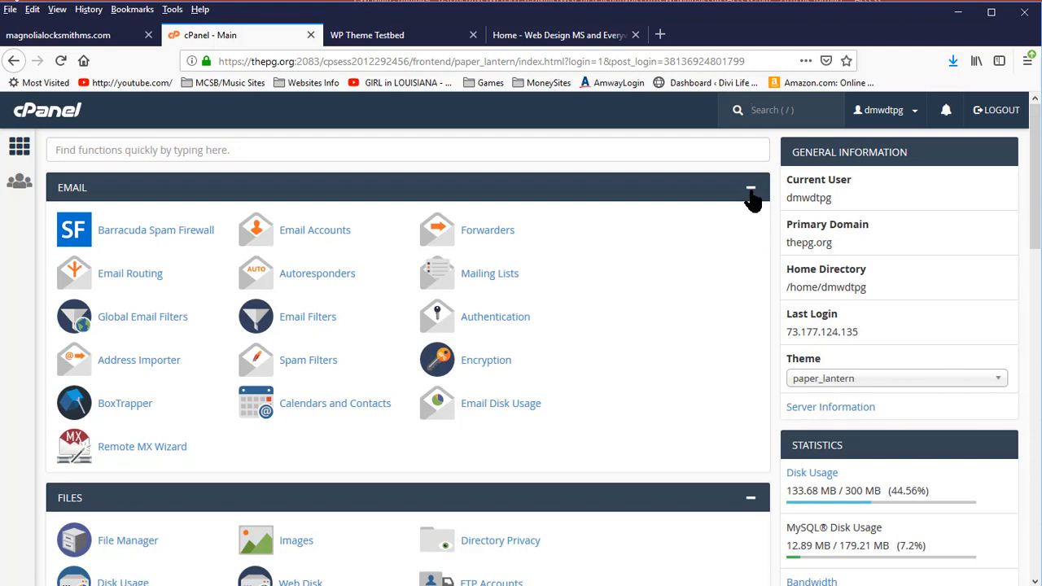
pyautogui.moveTo(677, 176)
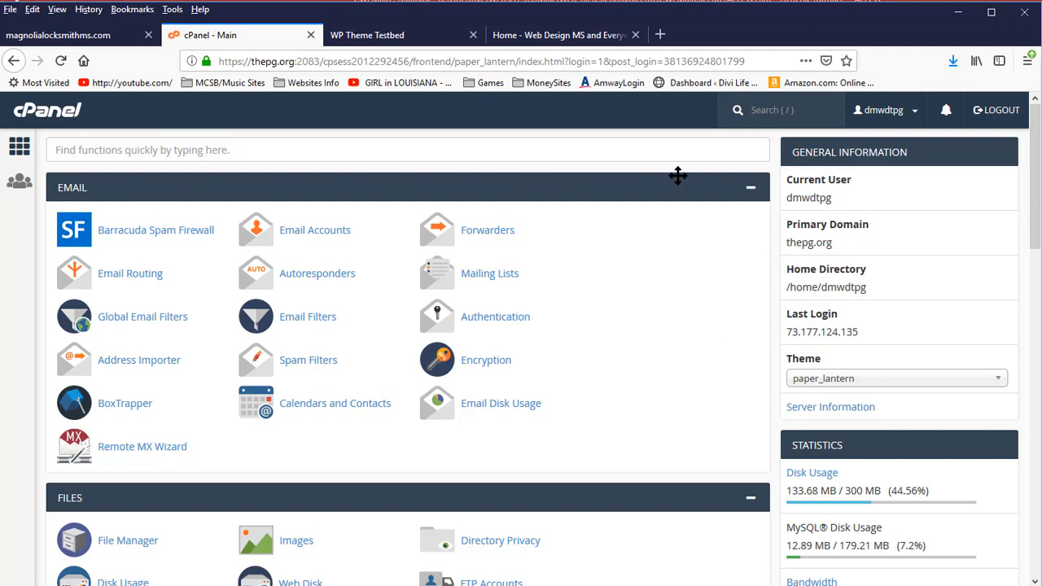
pyautogui.click(749, 187)
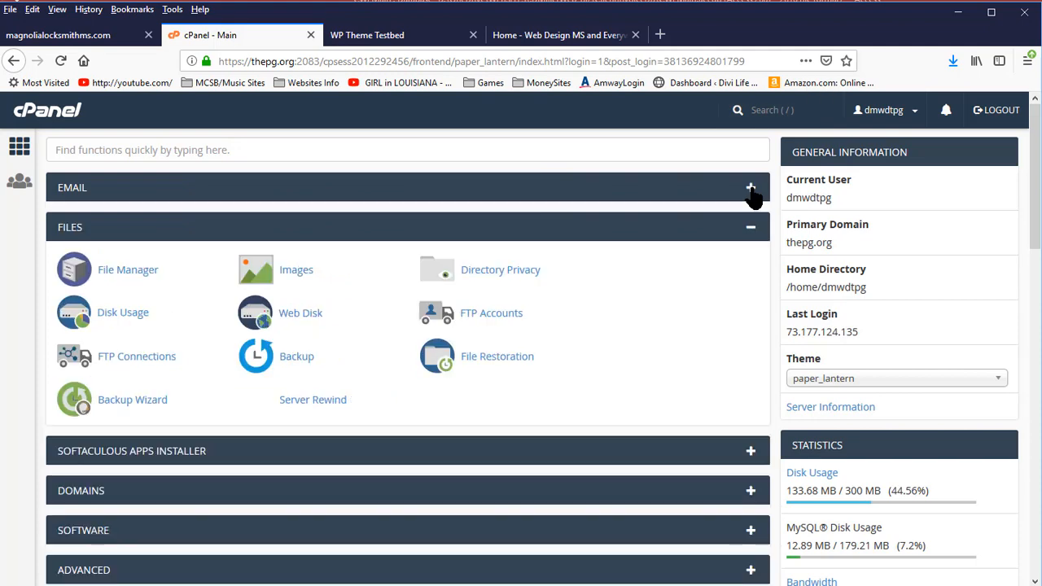
pyautogui.click(749, 228)
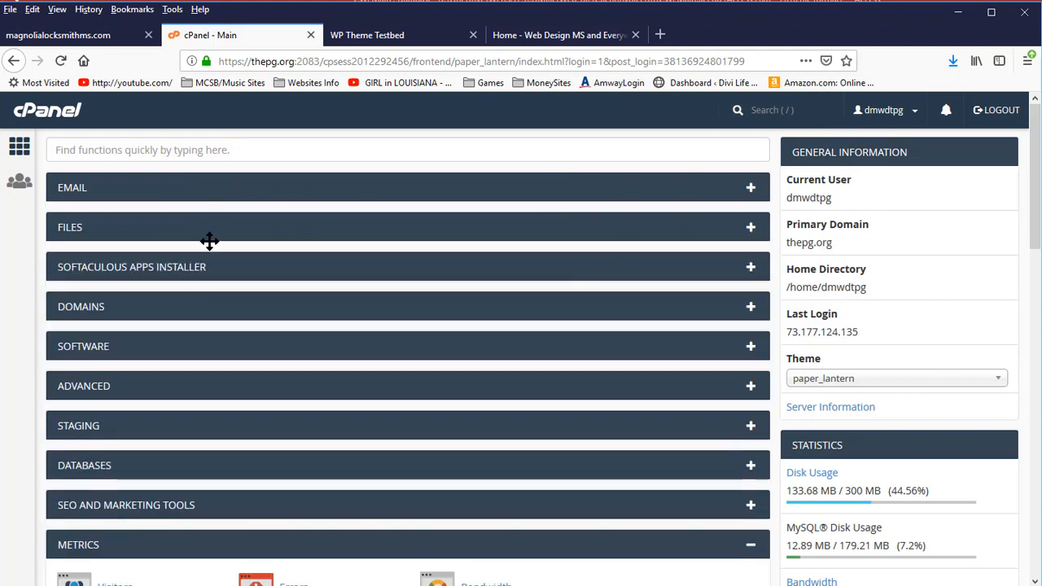
pyautogui.moveTo(206, 349)
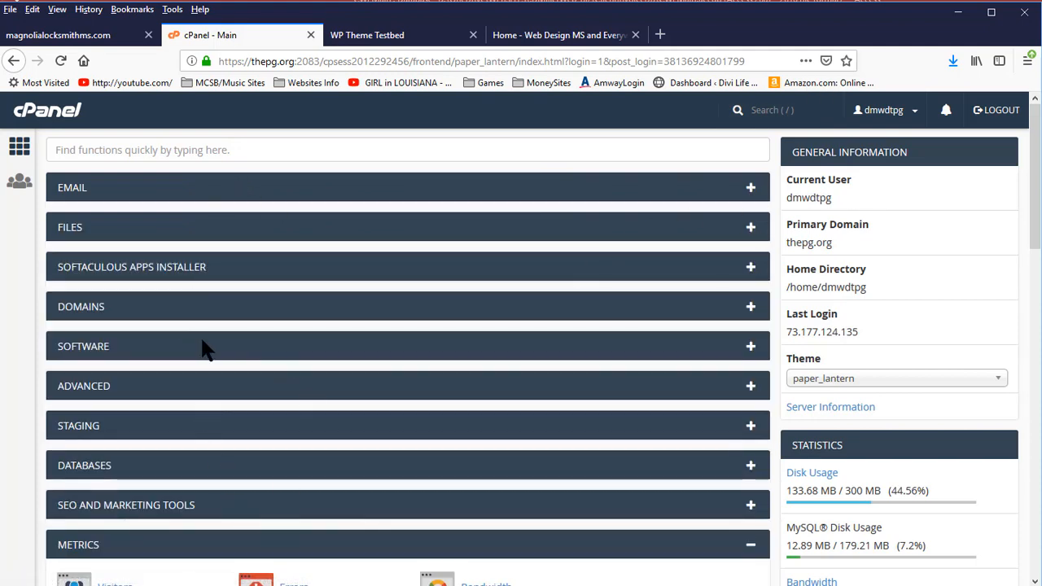
pyautogui.moveTo(192, 182)
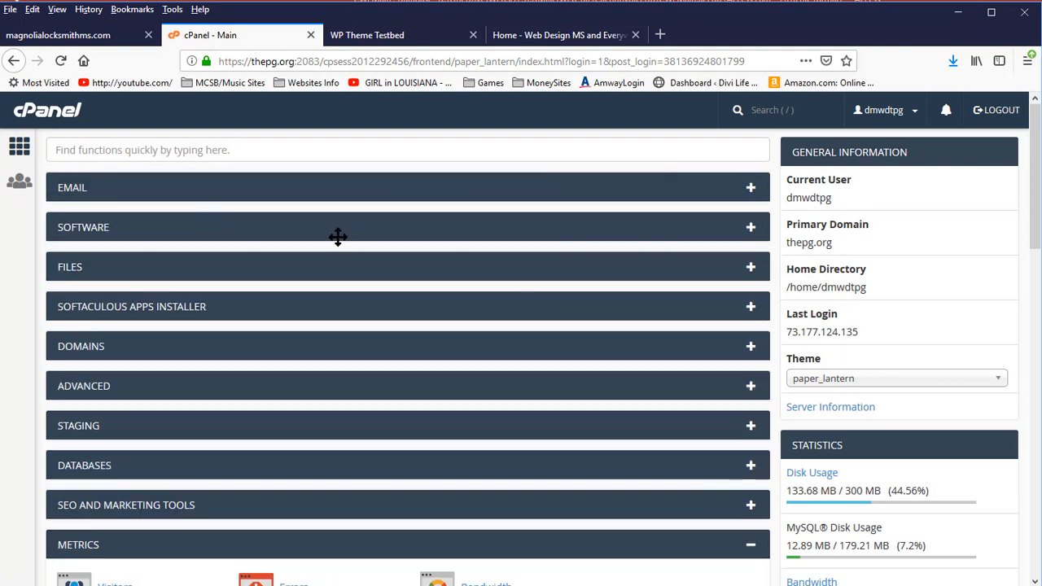
pyautogui.moveTo(443, 378)
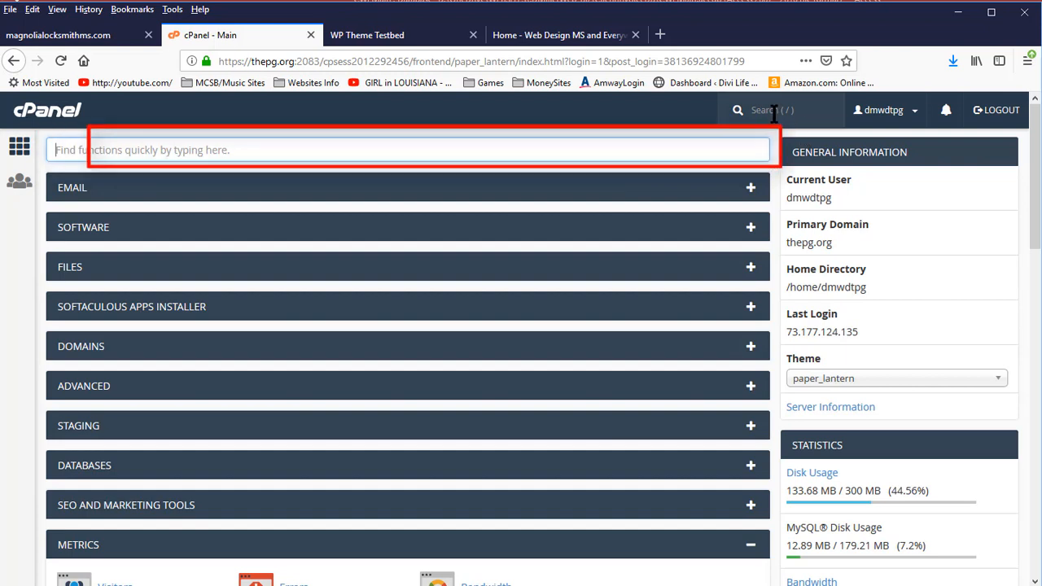
pyautogui.moveTo(367, 268)
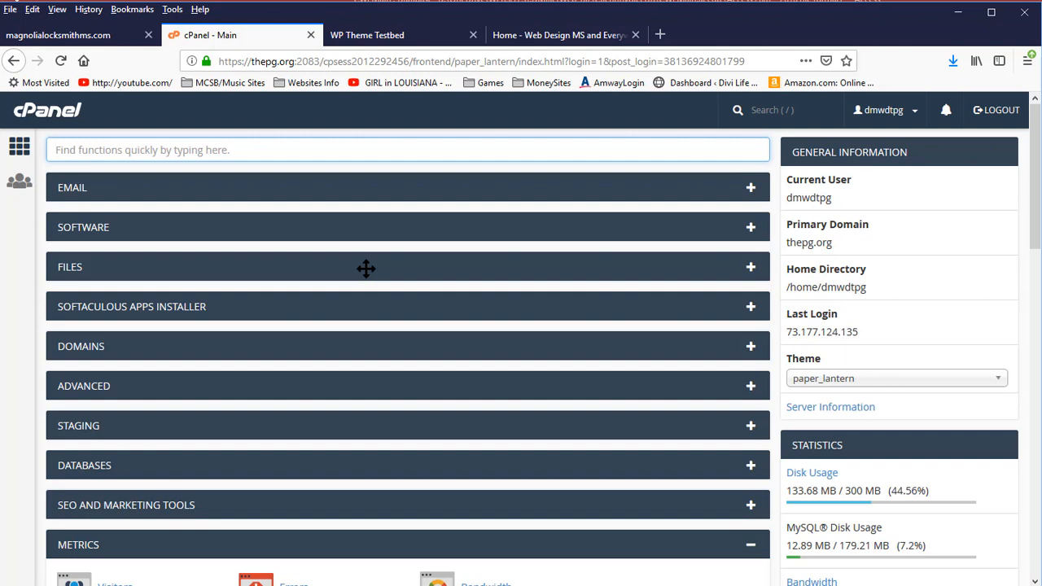
# Step: Filter the cPanel tools by 'php' and launch Select PHP Version
pyautogui.write('php')
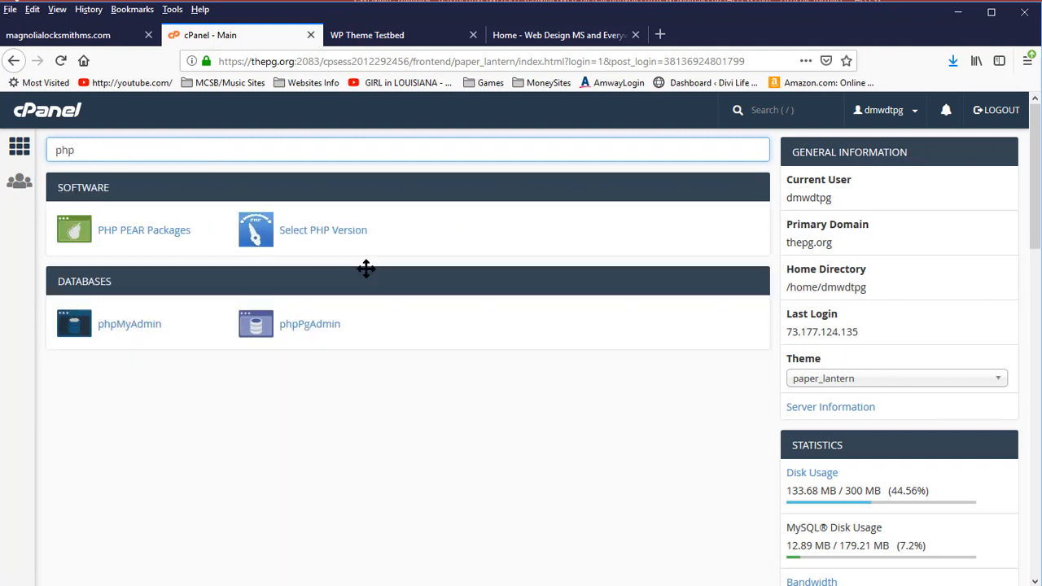
pyautogui.moveTo(371, 268)
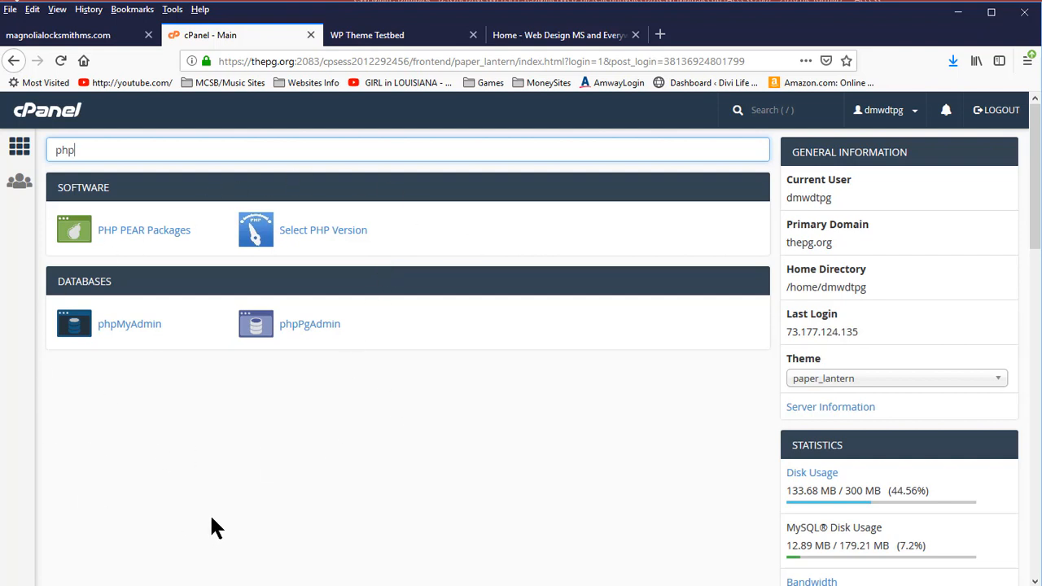
pyautogui.moveTo(417, 466)
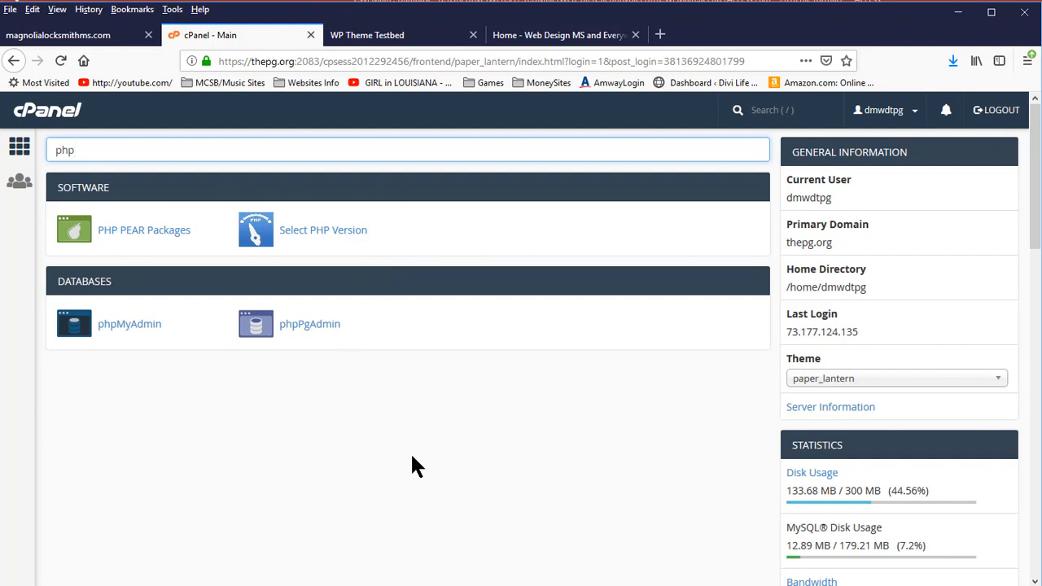
pyautogui.moveTo(130, 324)
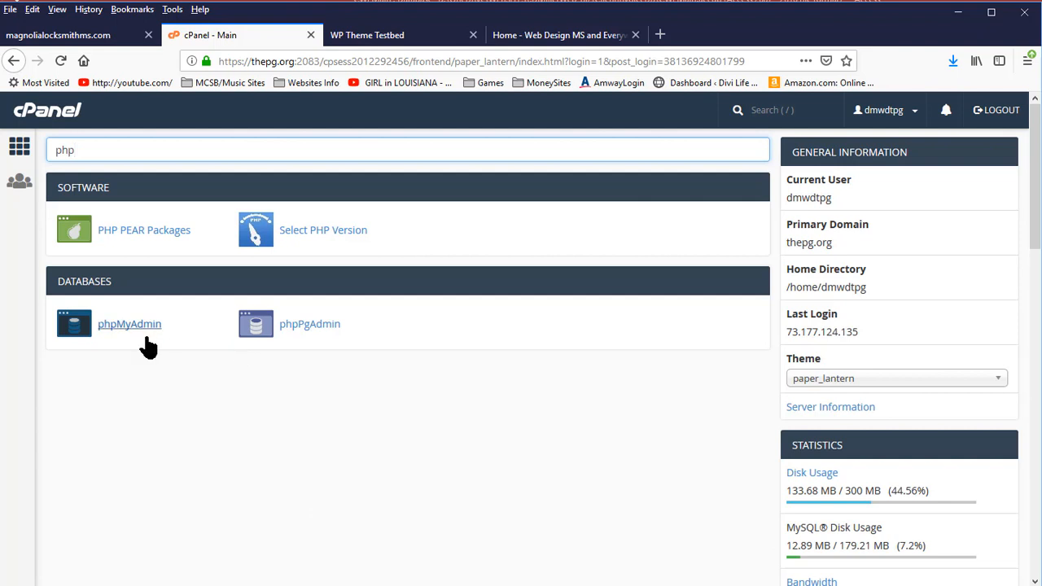
pyautogui.moveTo(291, 350)
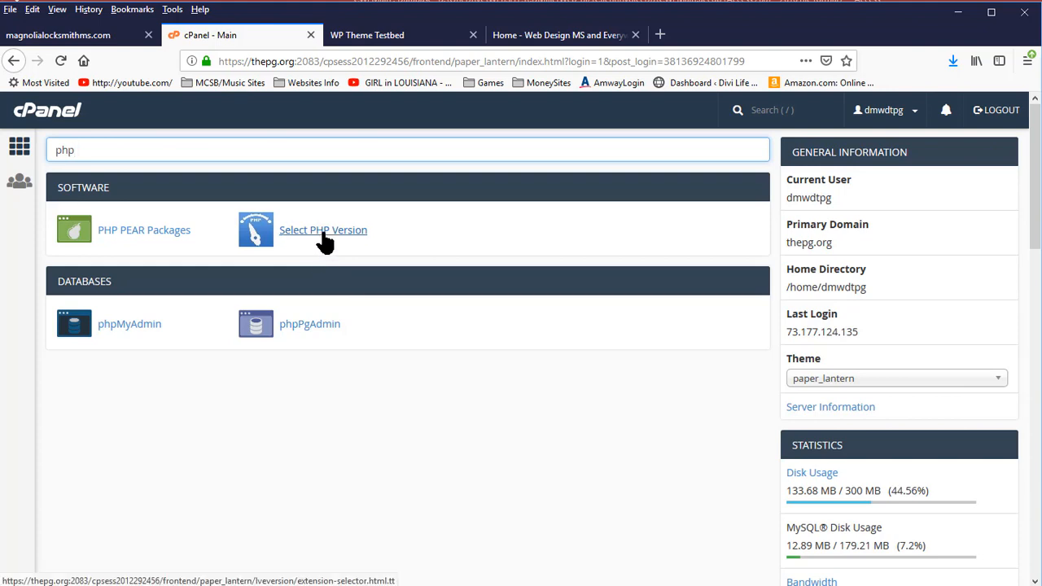
pyautogui.click(323, 230)
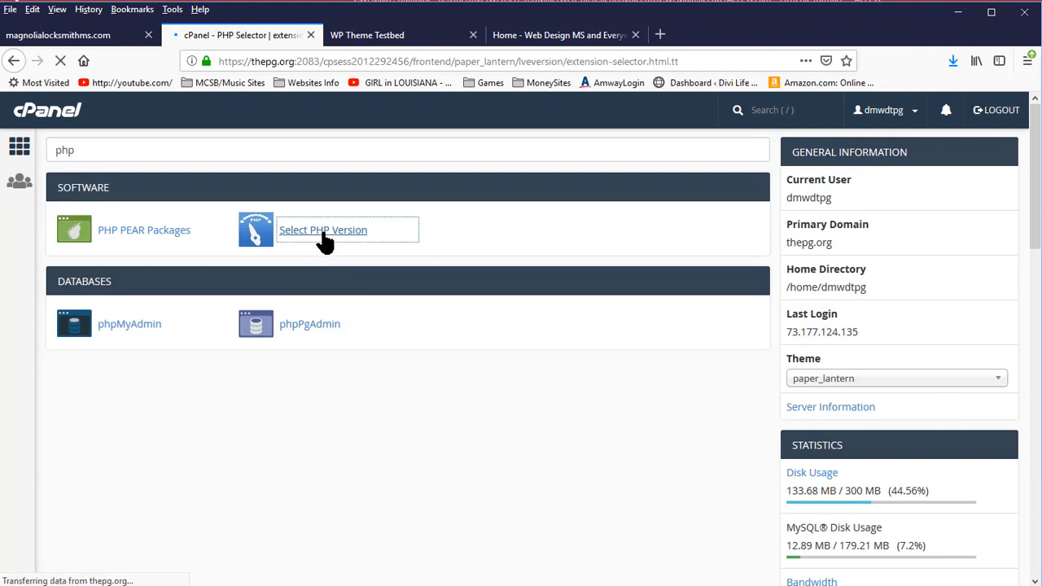
# Step: Choose PHP 5.6 in the PHP Selector and set it as the current version
pyautogui.click(322, 229)
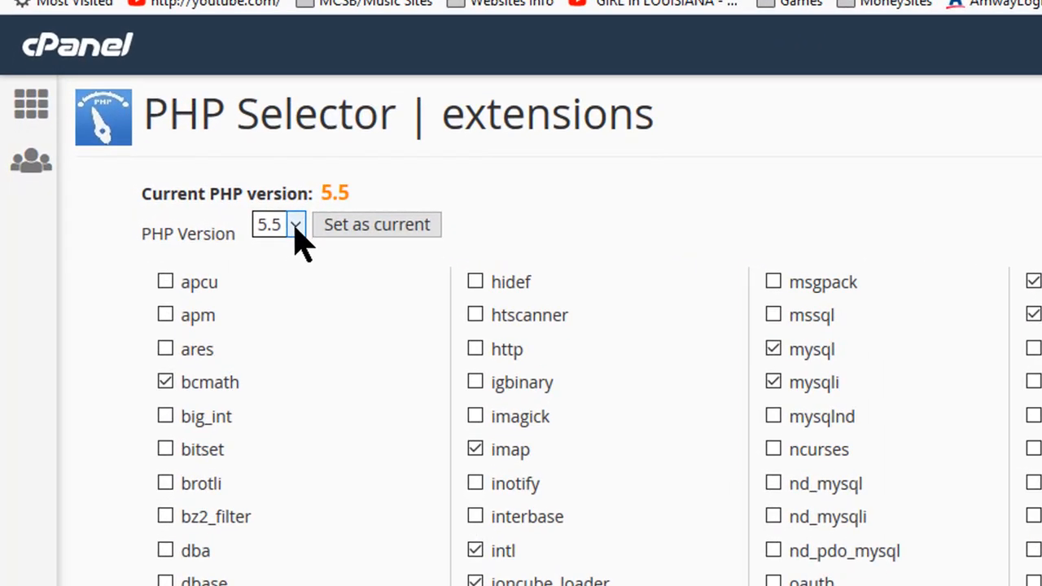
pyautogui.click(277, 225)
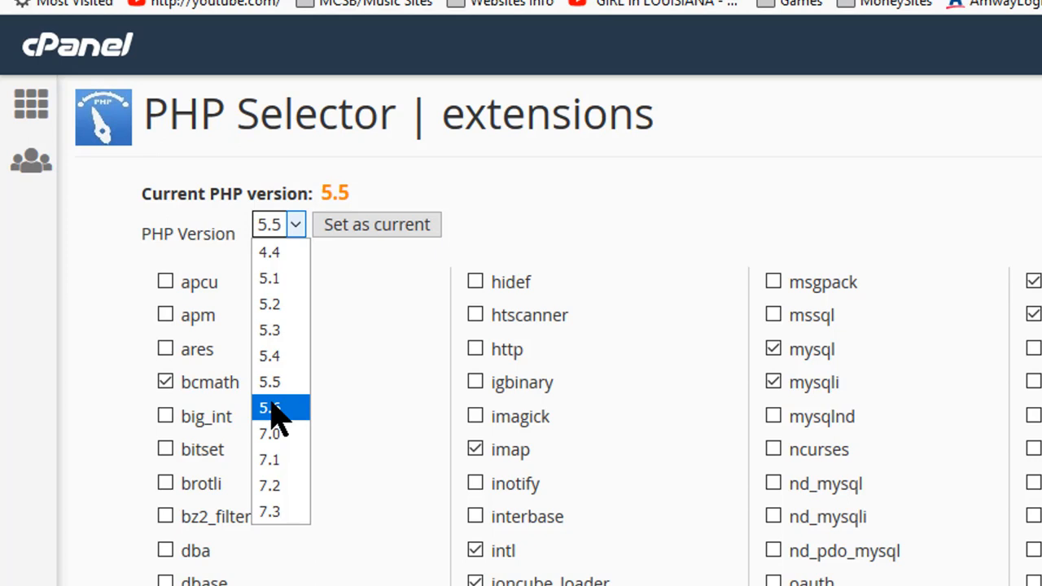
pyautogui.click(270, 407)
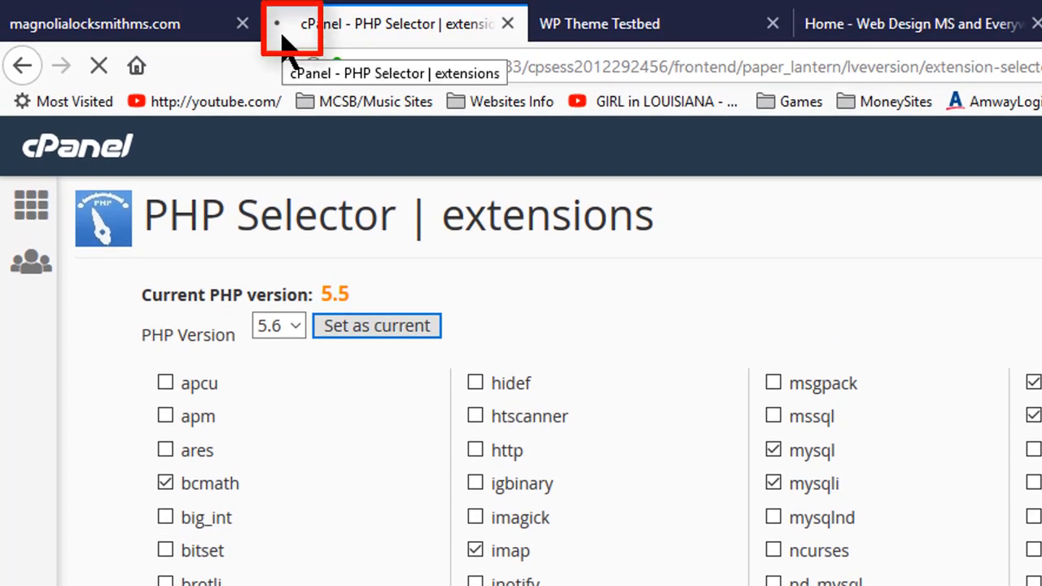
pyautogui.click(376, 326)
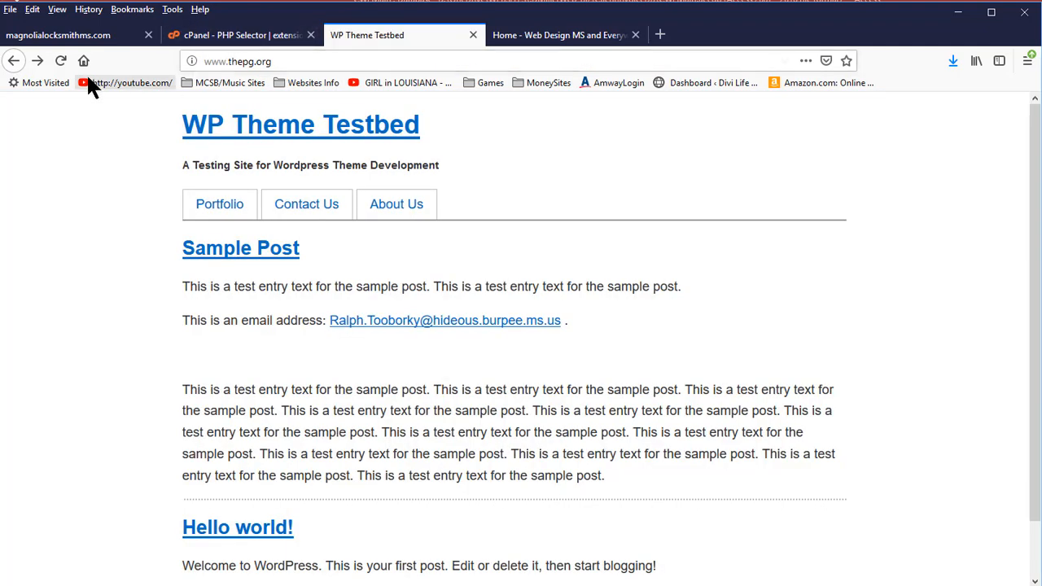
# Step: Reload the WP Theme Testbed site to confirm it loads under PHP 5.6
pyautogui.click(300, 124)
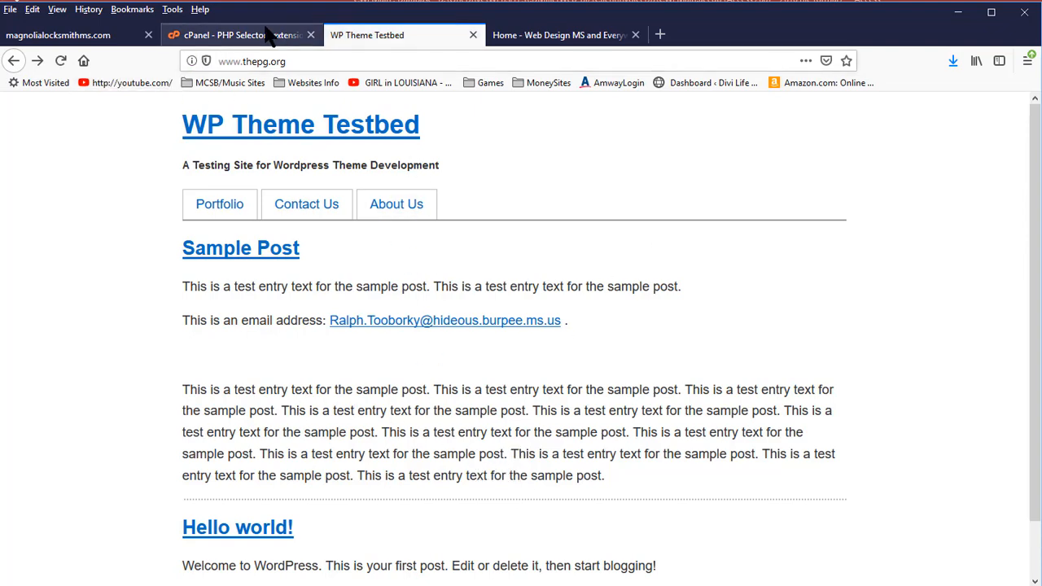
pyautogui.click(236, 34)
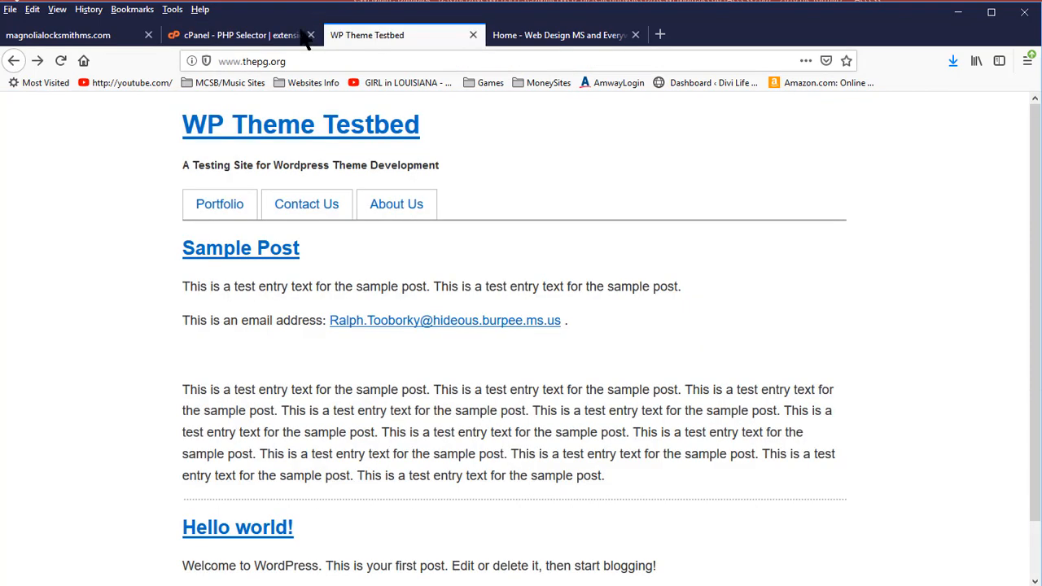
# Step: Back in the PHP Selector, make 7.3 the account's current PHP version
pyautogui.click(237, 36)
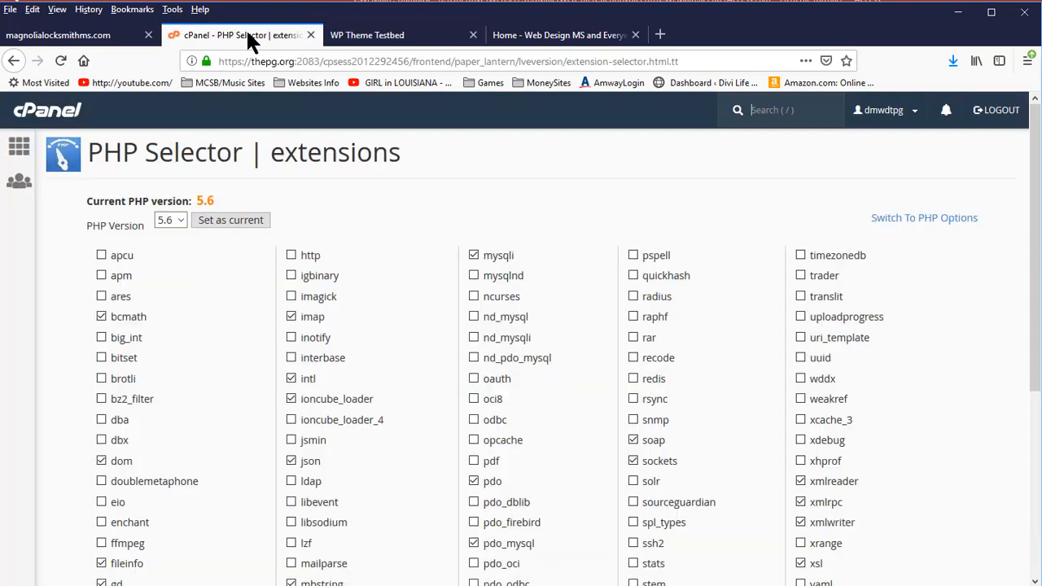
pyautogui.click(170, 220)
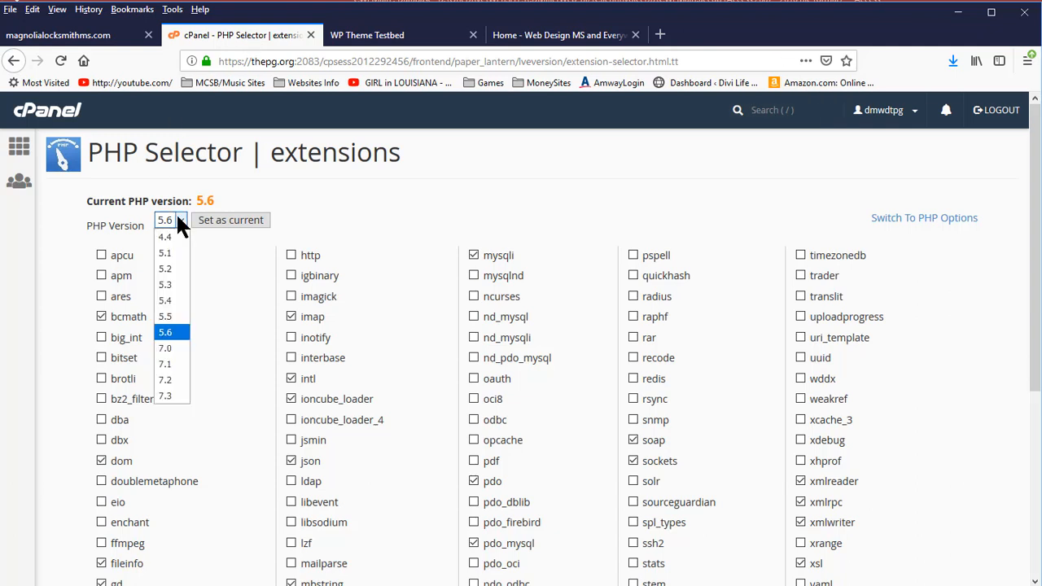
pyautogui.click(166, 395)
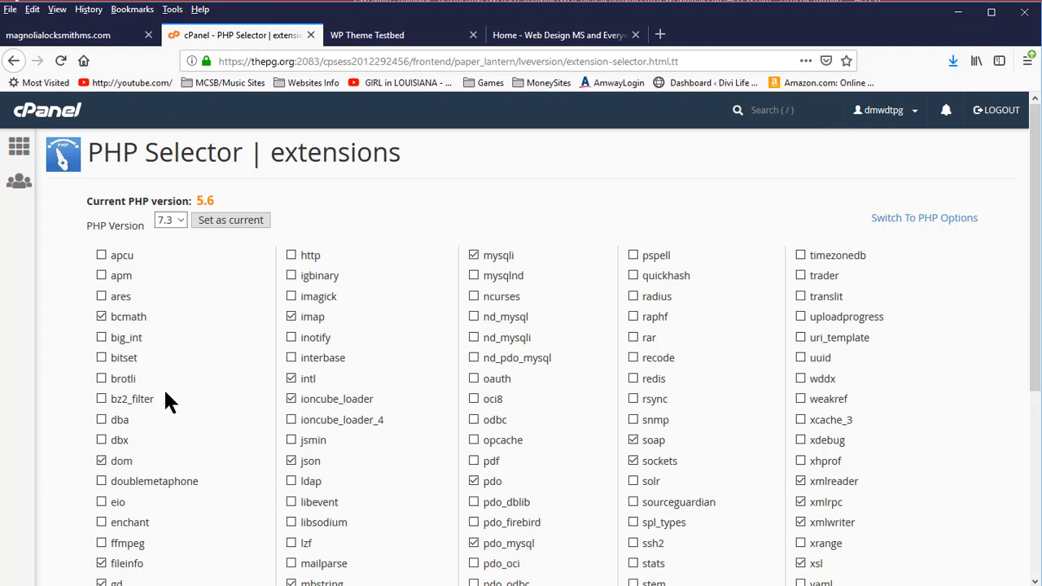
pyautogui.click(231, 220)
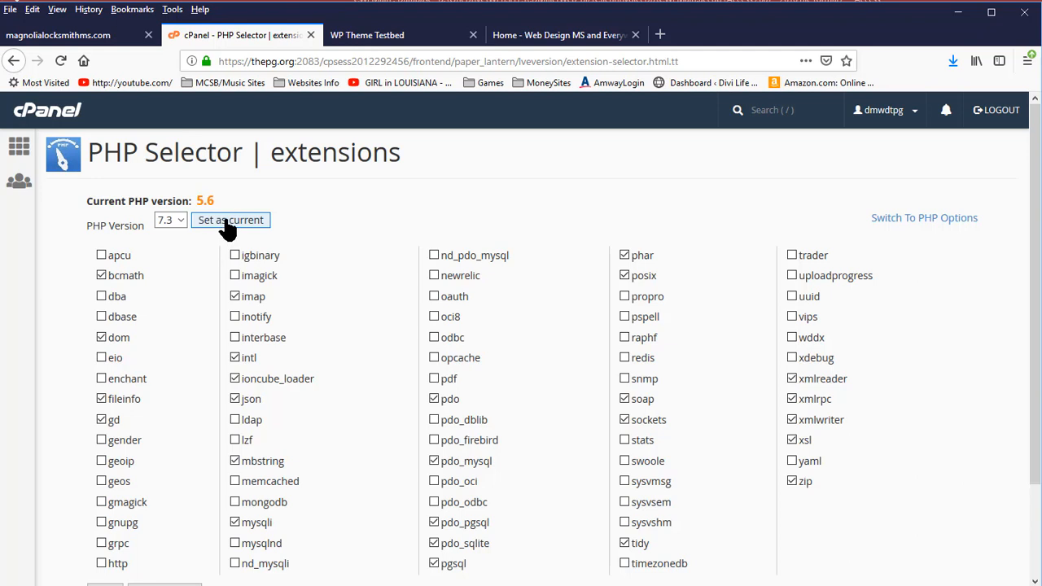
pyautogui.click(232, 220)
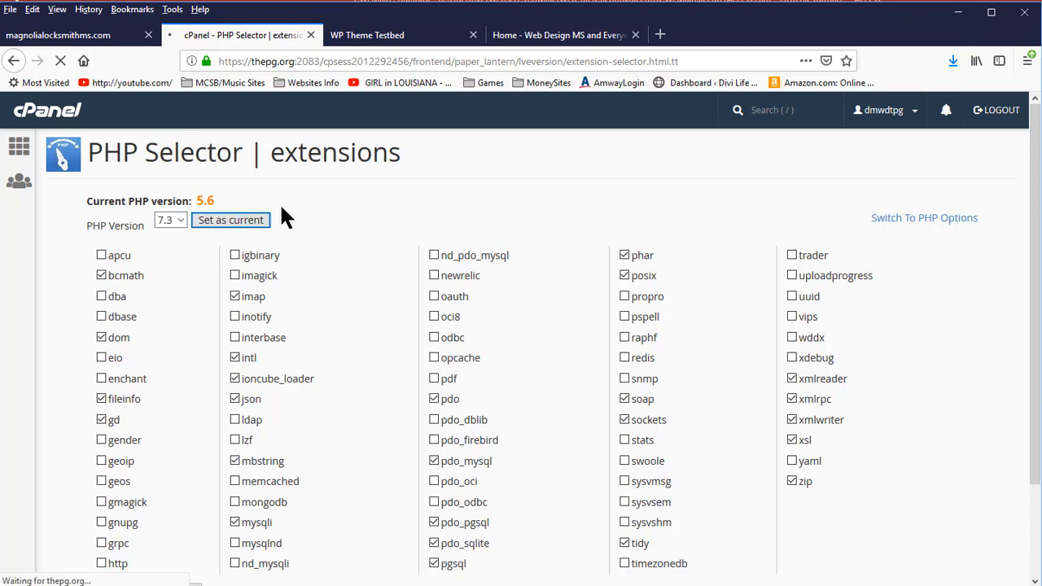
pyautogui.click(232, 220)
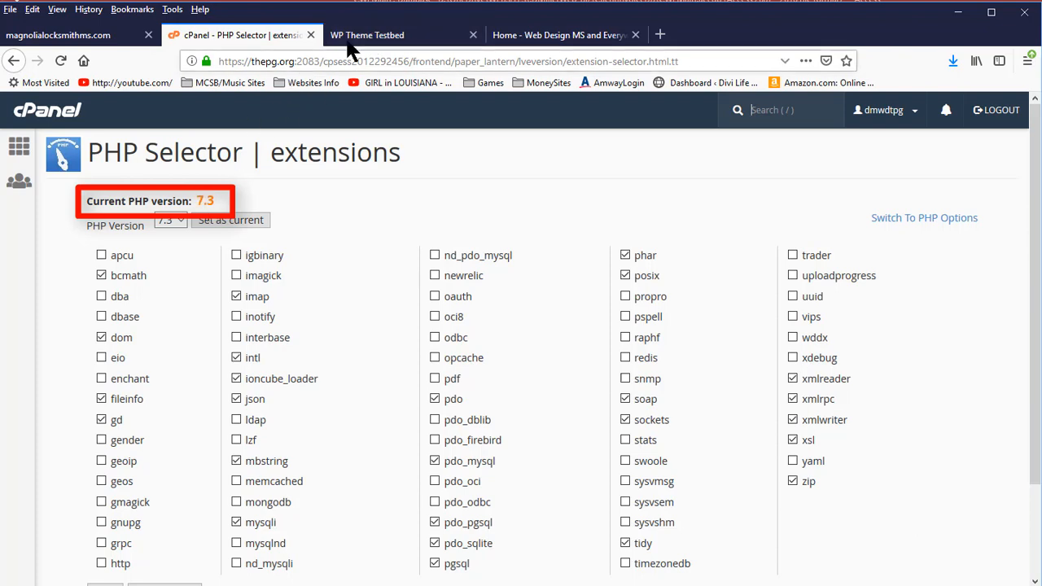
# Step: Reload the WP Theme Testbed site to test it under PHP 7.3
pyautogui.click(399, 35)
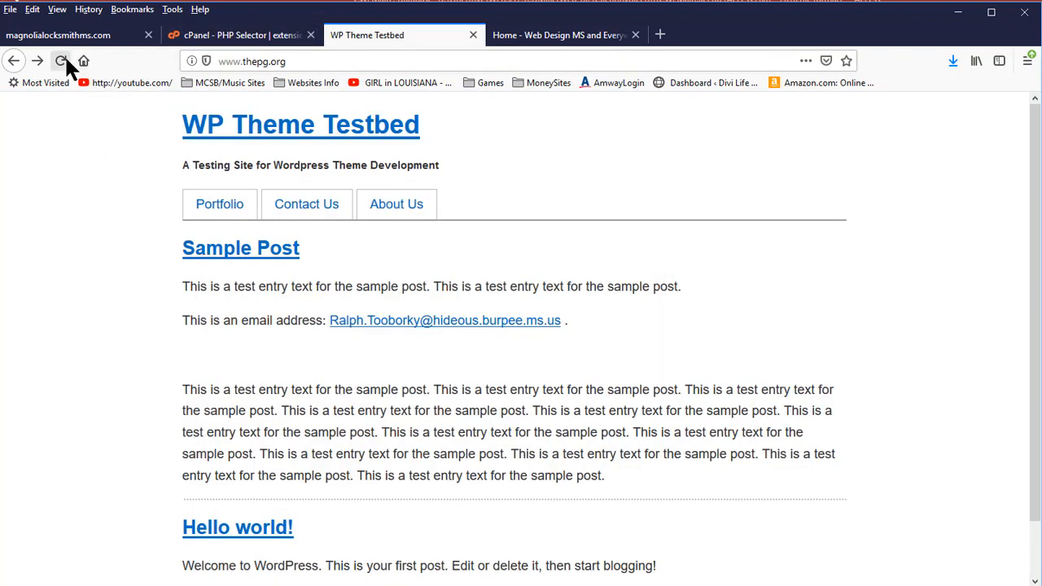
pyautogui.click(236, 34)
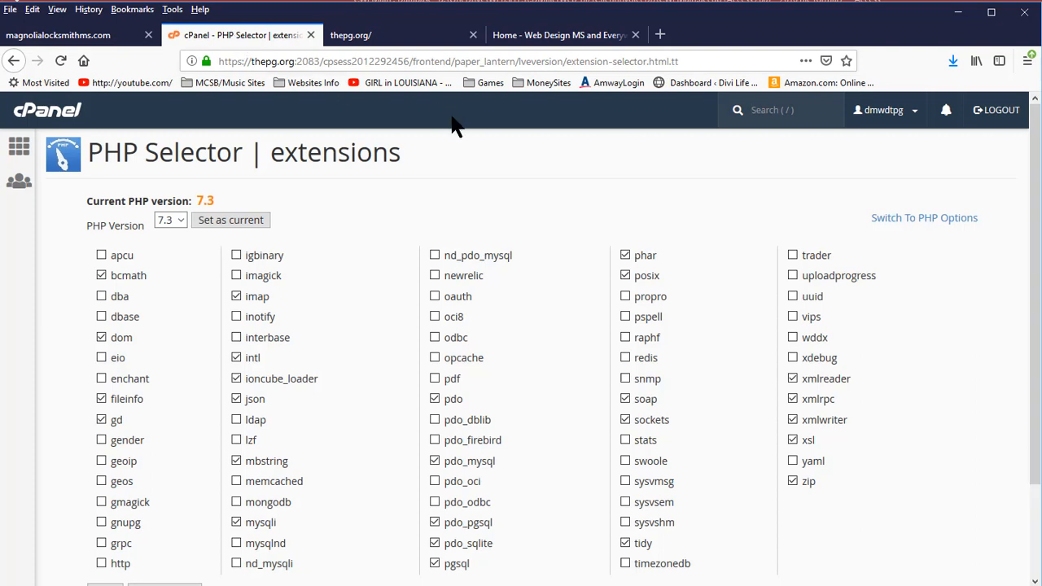
# Step: Set the current PHP version back to 5.6 in the PHP Selector
pyautogui.click(171, 220)
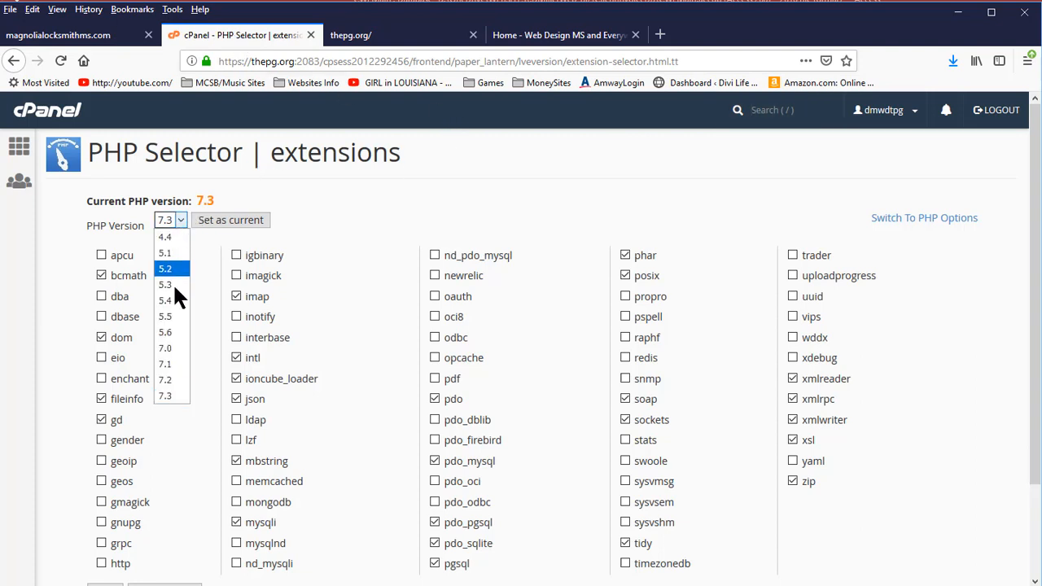
pyautogui.click(166, 332)
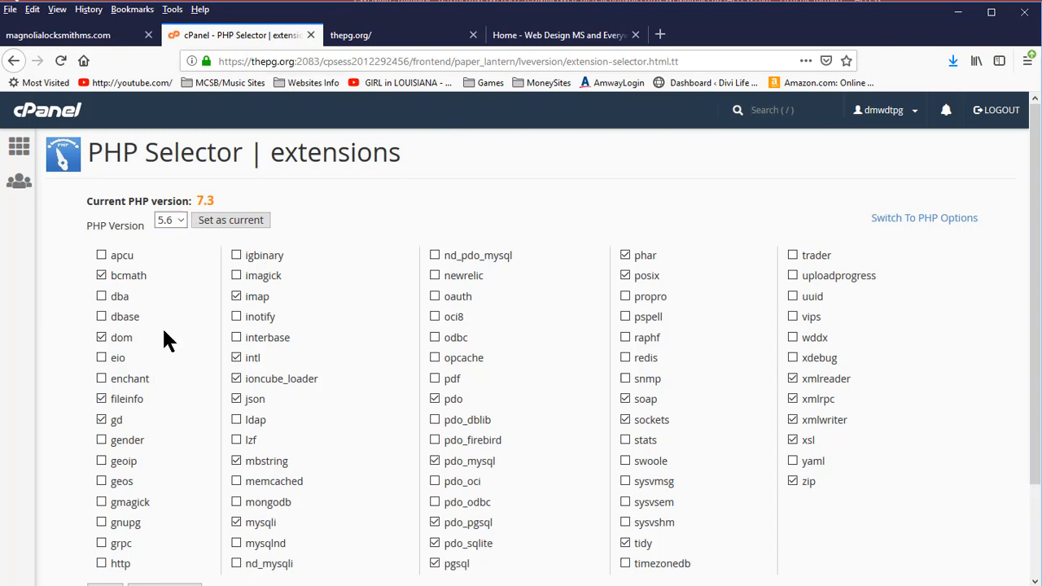
pyautogui.click(231, 220)
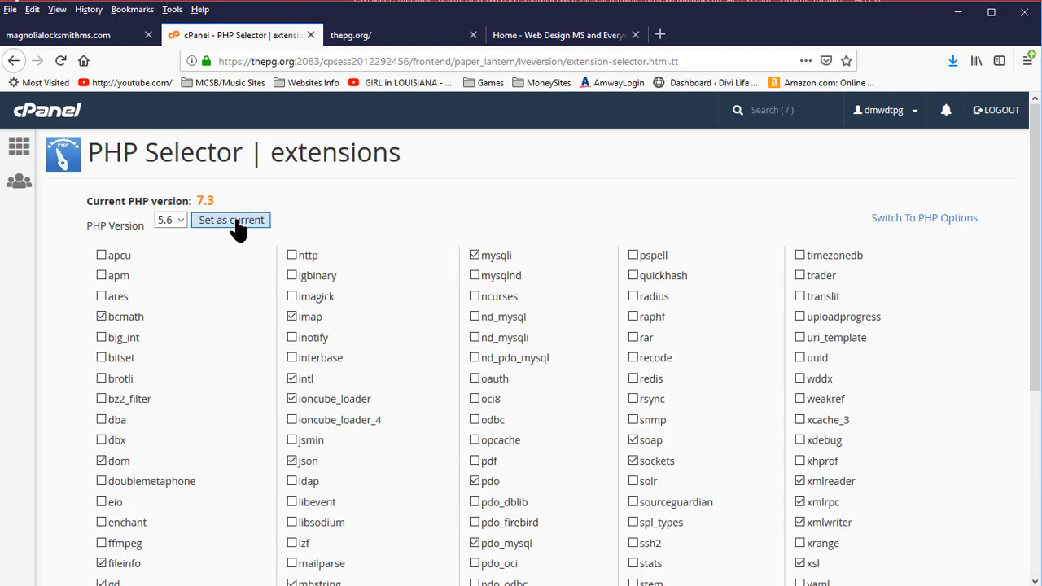
pyautogui.click(232, 220)
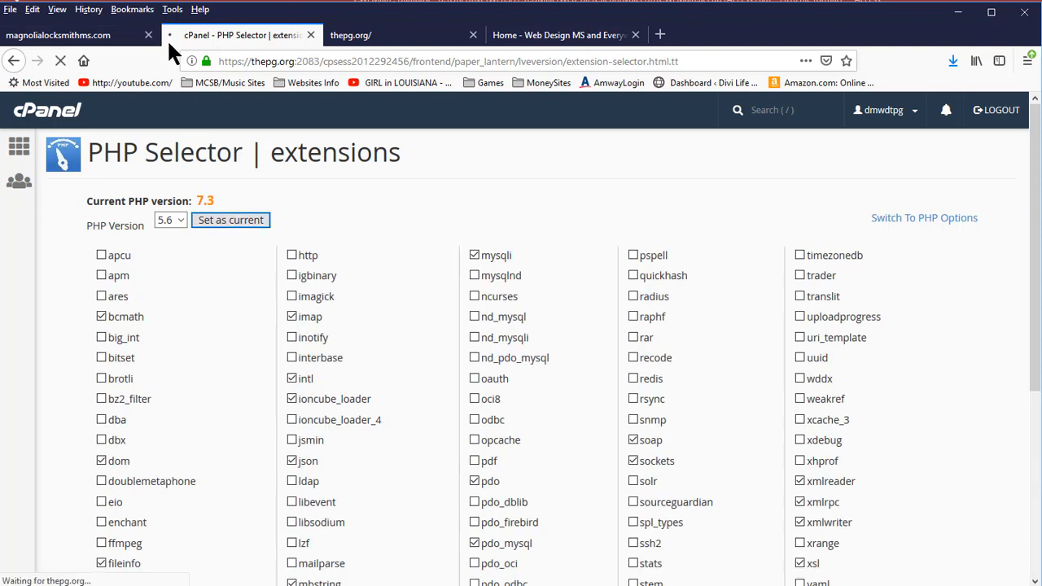
pyautogui.click(231, 220)
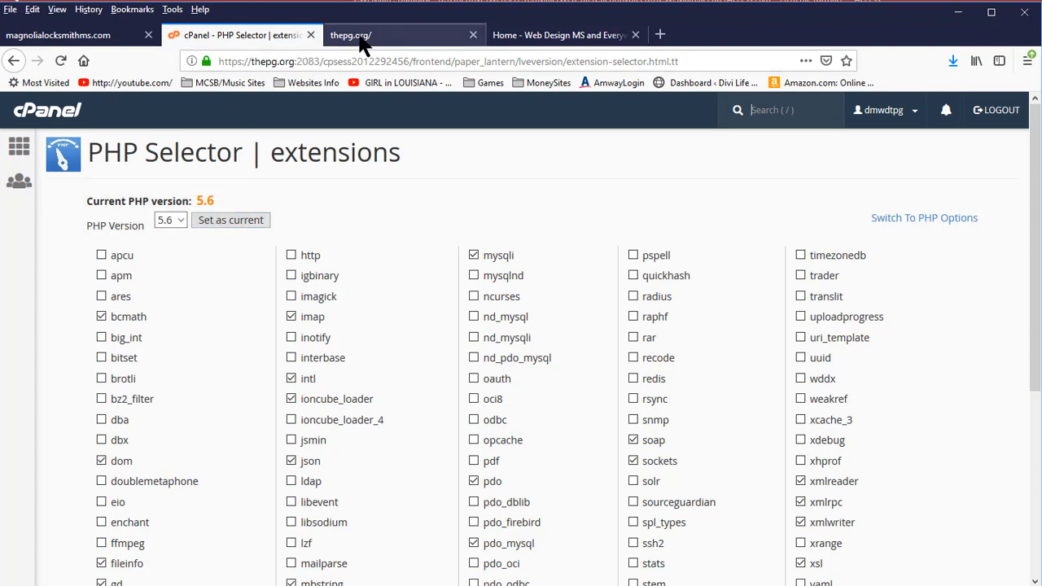
# Step: Return to the WP Theme Testbed site and show it loading under PHP 5.6
pyautogui.click(383, 35)
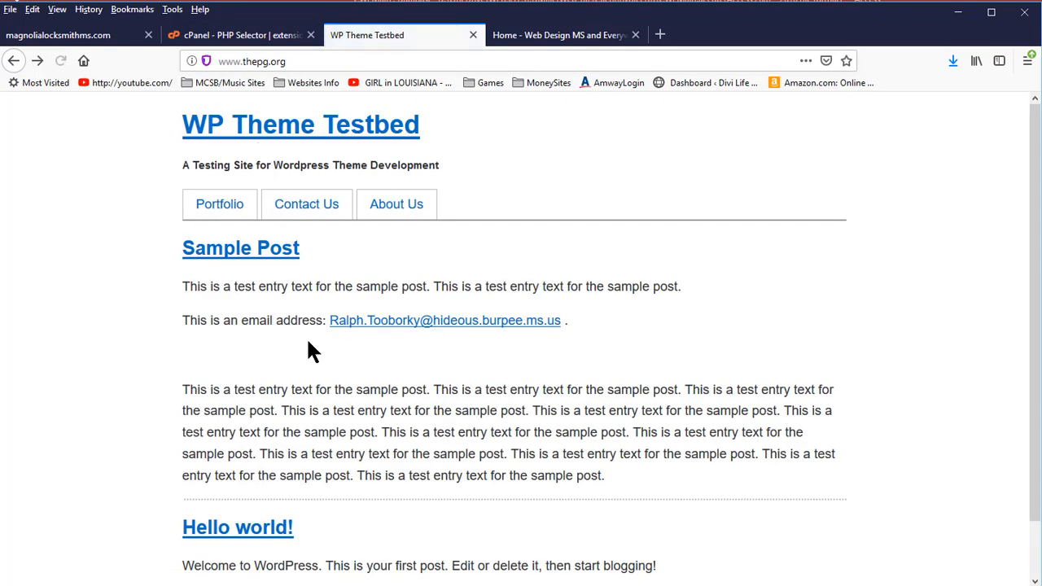
pyautogui.moveTo(194, 406)
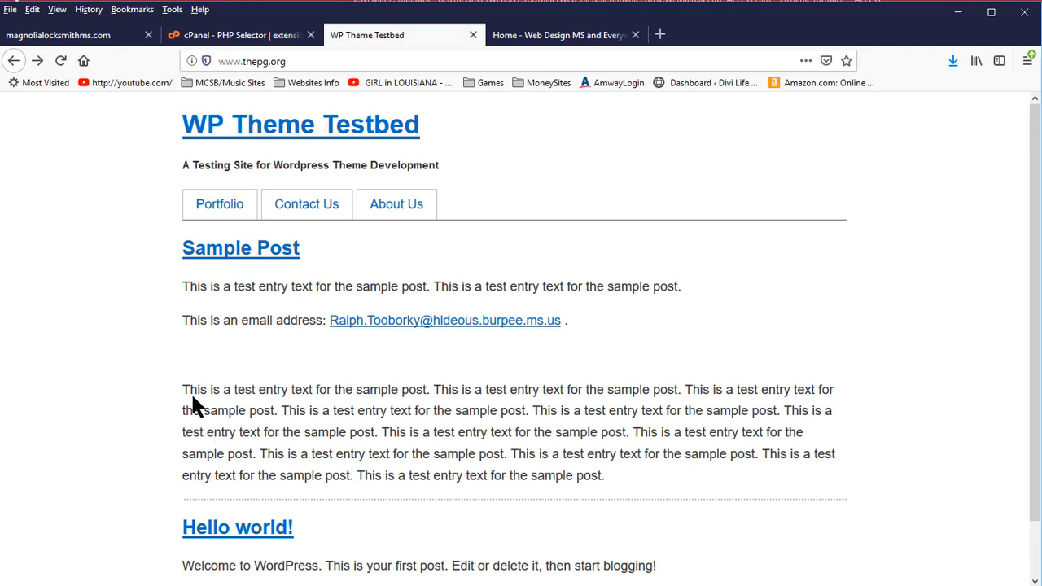